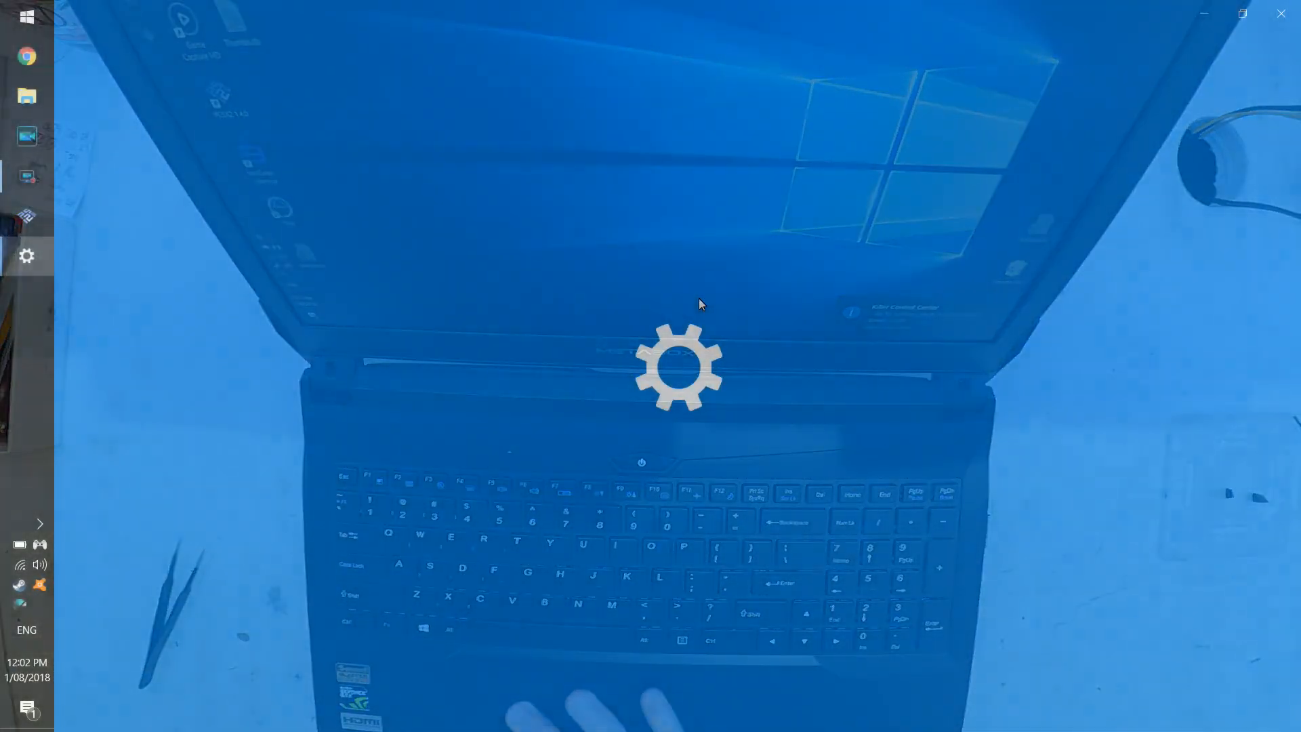
- Open Display settings and its Advanced display settings, showing 1920 × 1080 at 120 Hz
click(26, 255)
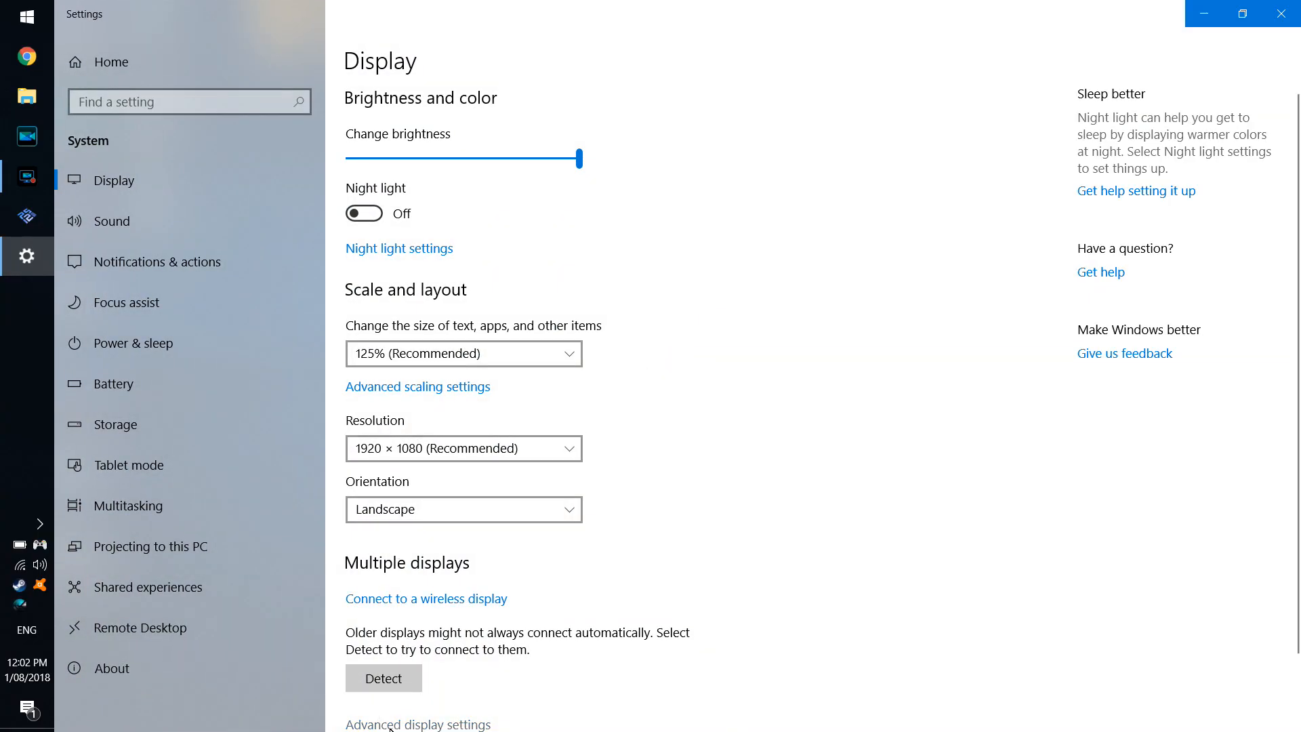
click(417, 724)
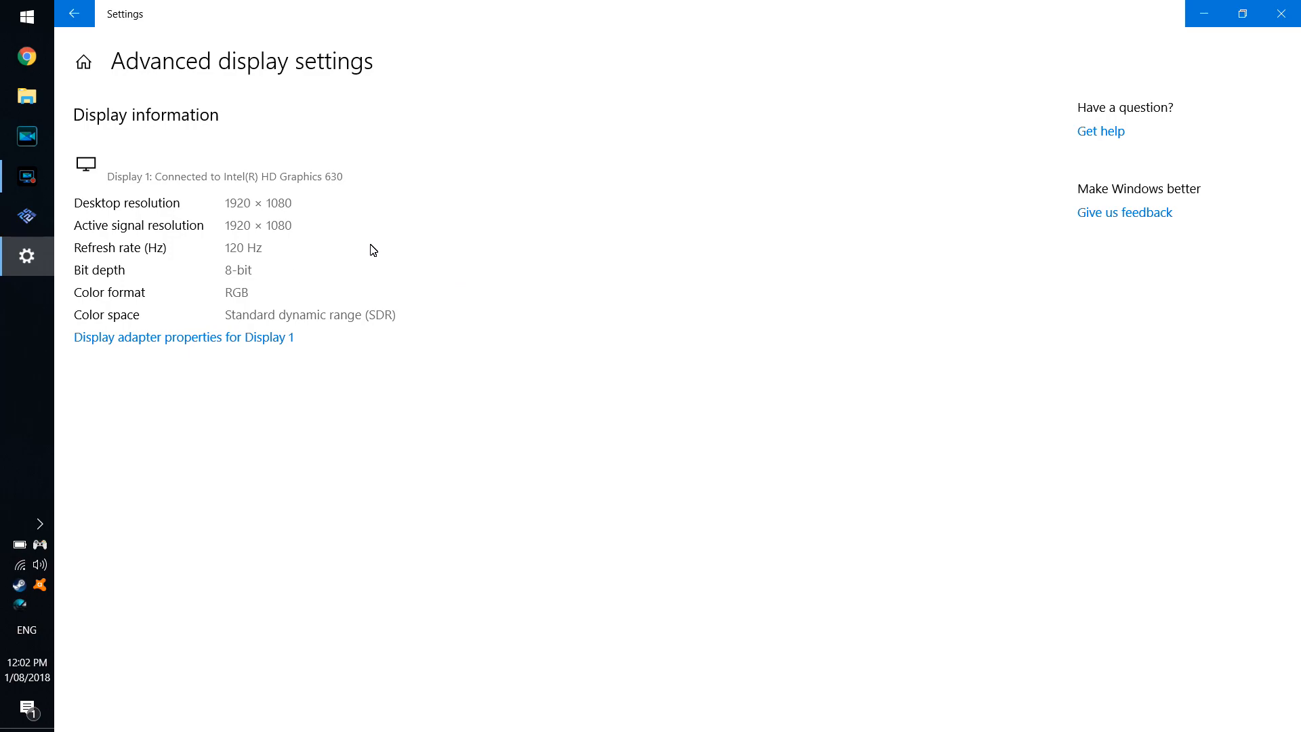
mouse_move(387, 250)
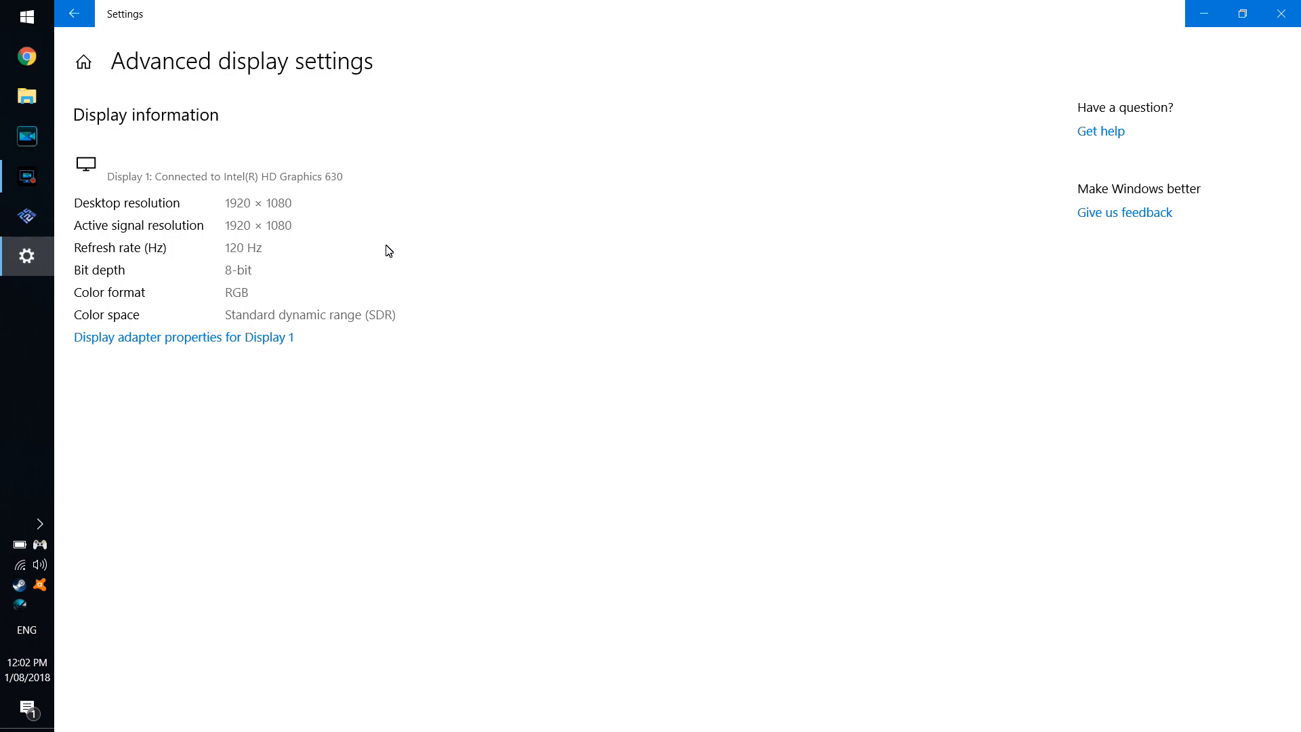
mouse_move(126, 86)
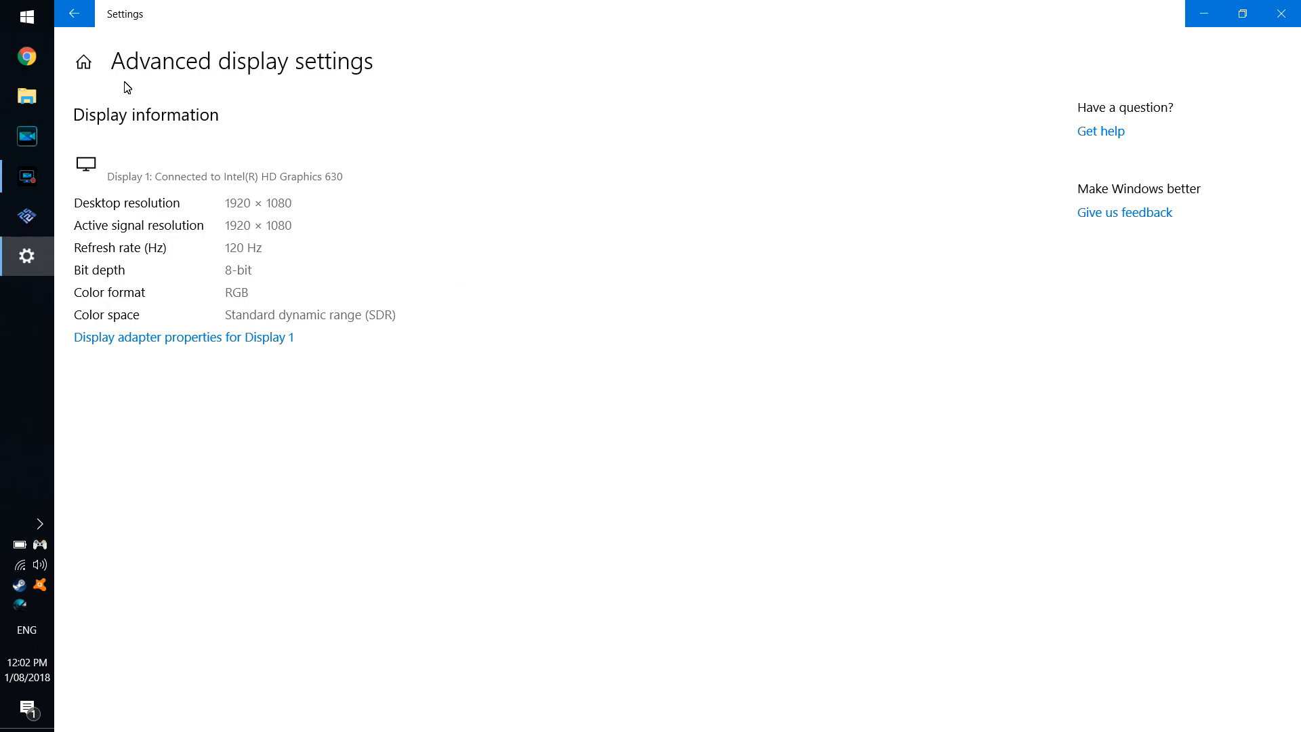
- Return to Display and list the 100%–175% scaling options, with 125% still current
click(73, 14)
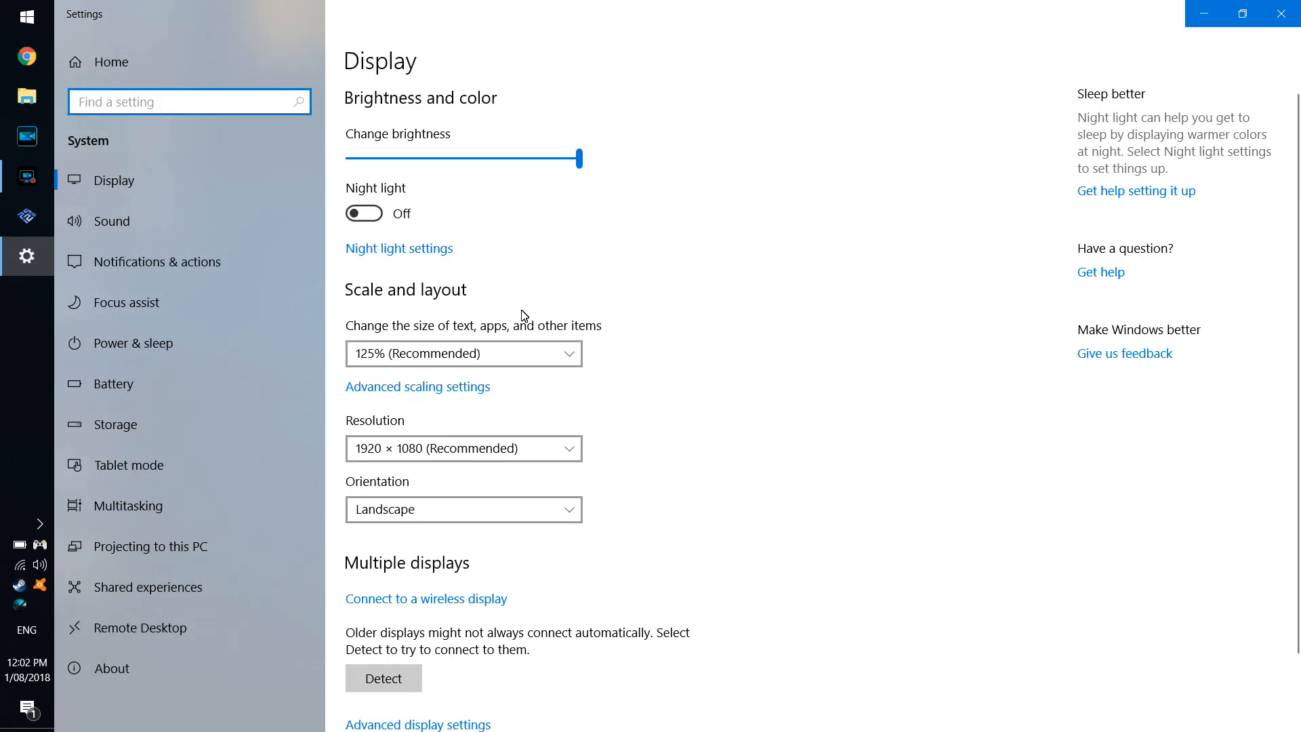
mouse_move(657, 300)
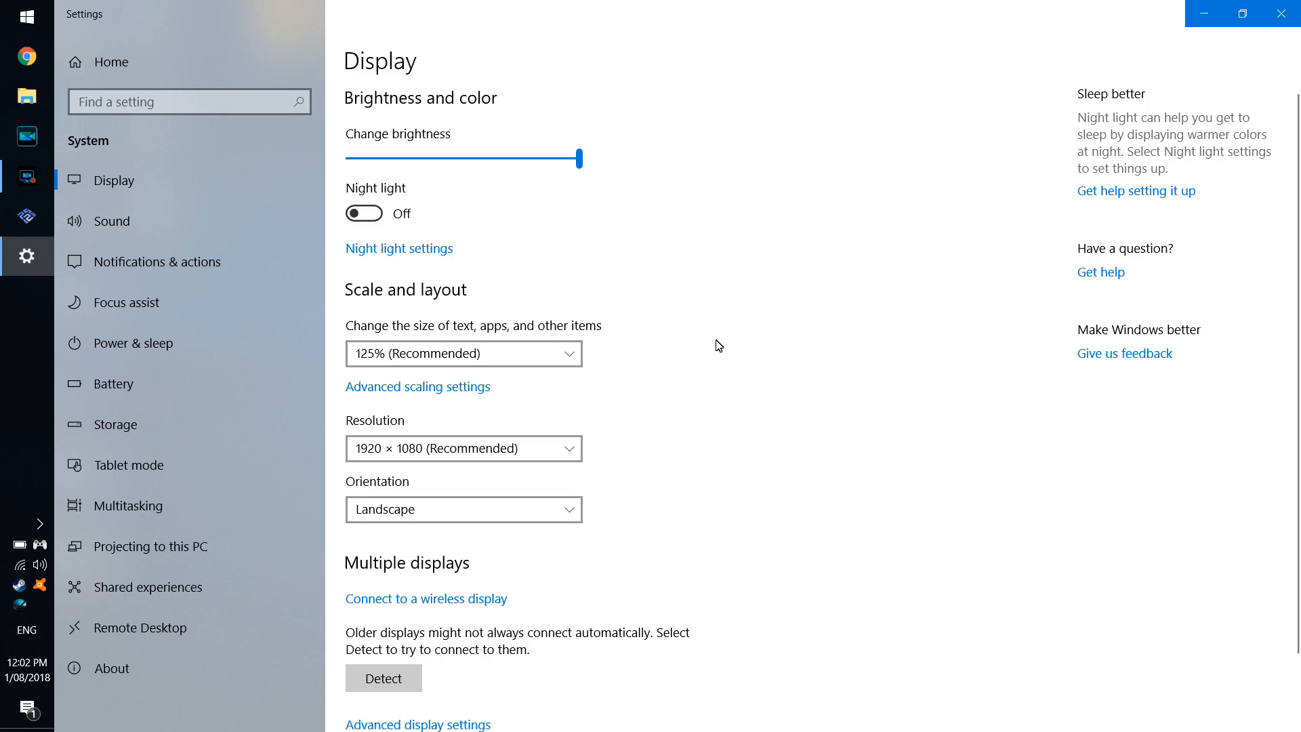
click(463, 352)
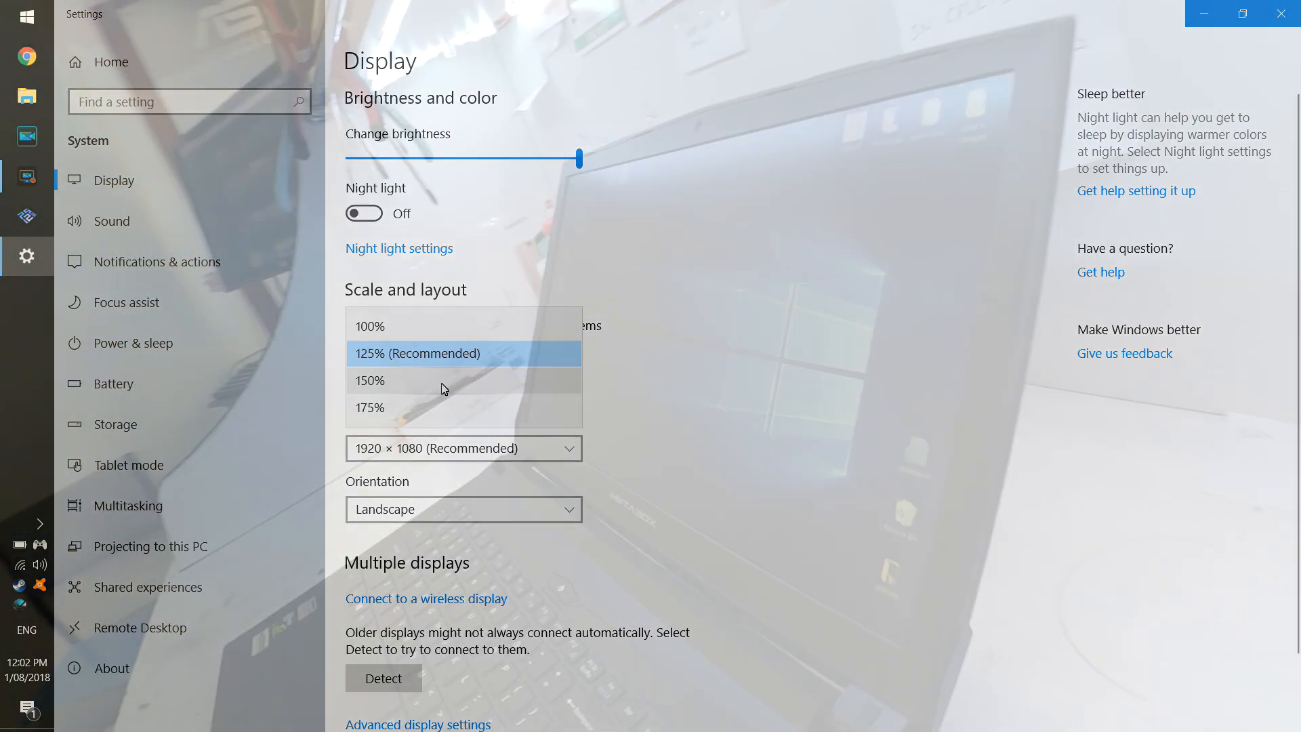